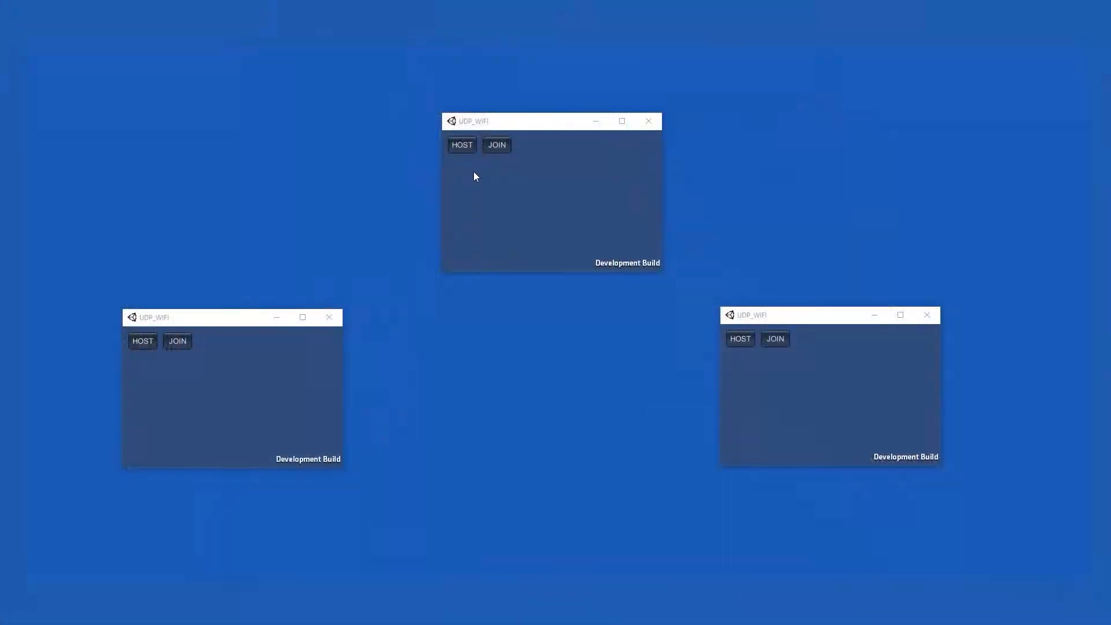
Host a session in the first build and join it from the second build.
click(460, 144)
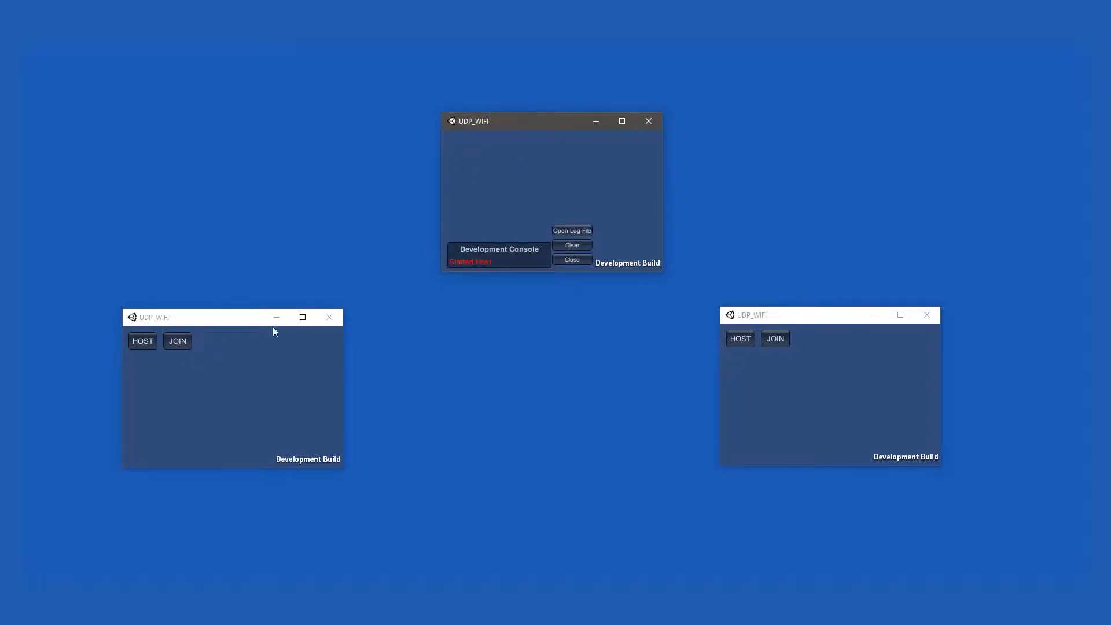
click(177, 341)
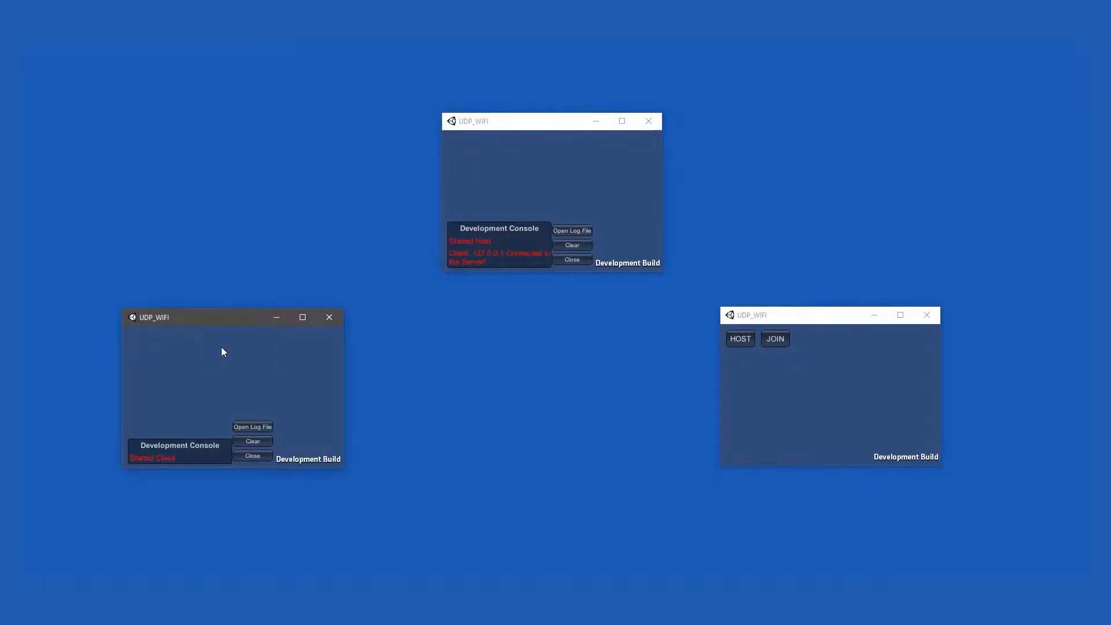
Join the hosted session from the third build as a client.
click(775, 339)
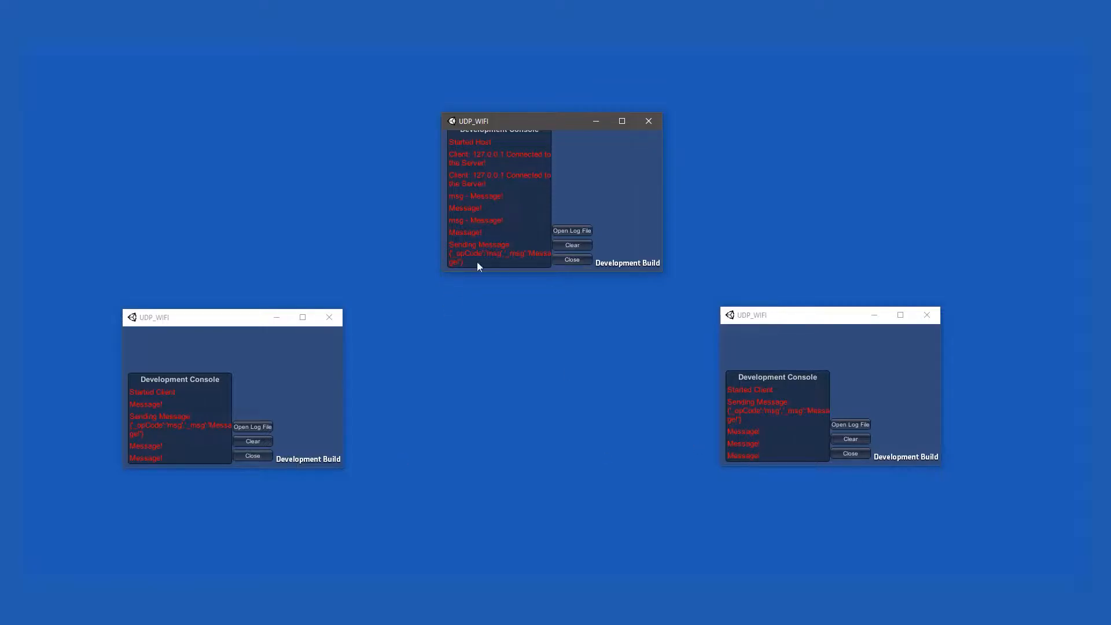
mouse_move(929, 314)
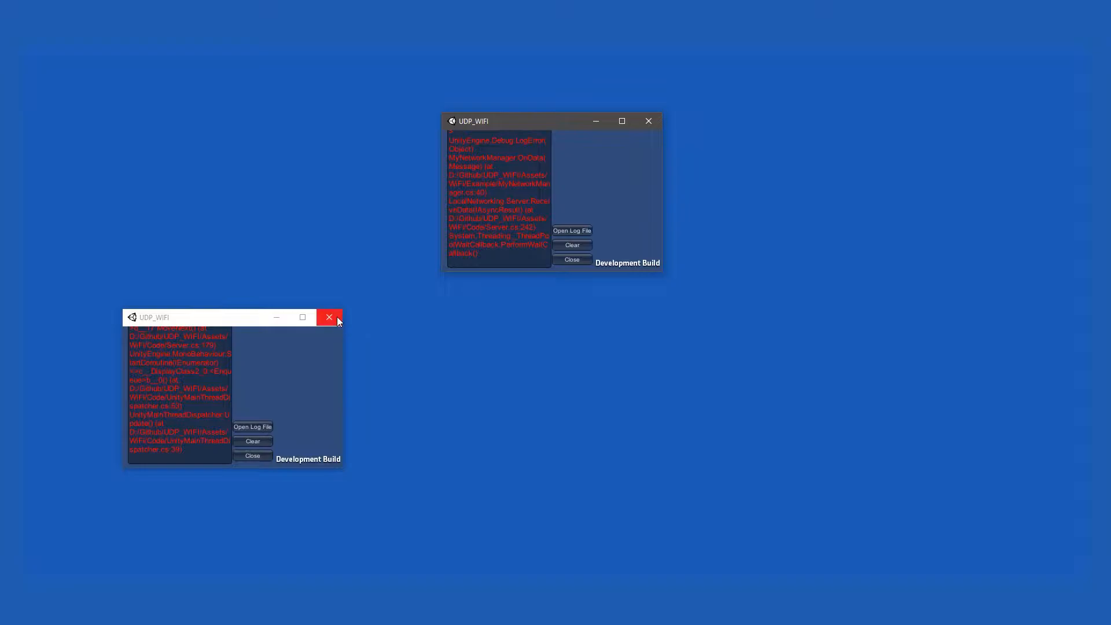
Close the second client build, then close the host build.
click(328, 318)
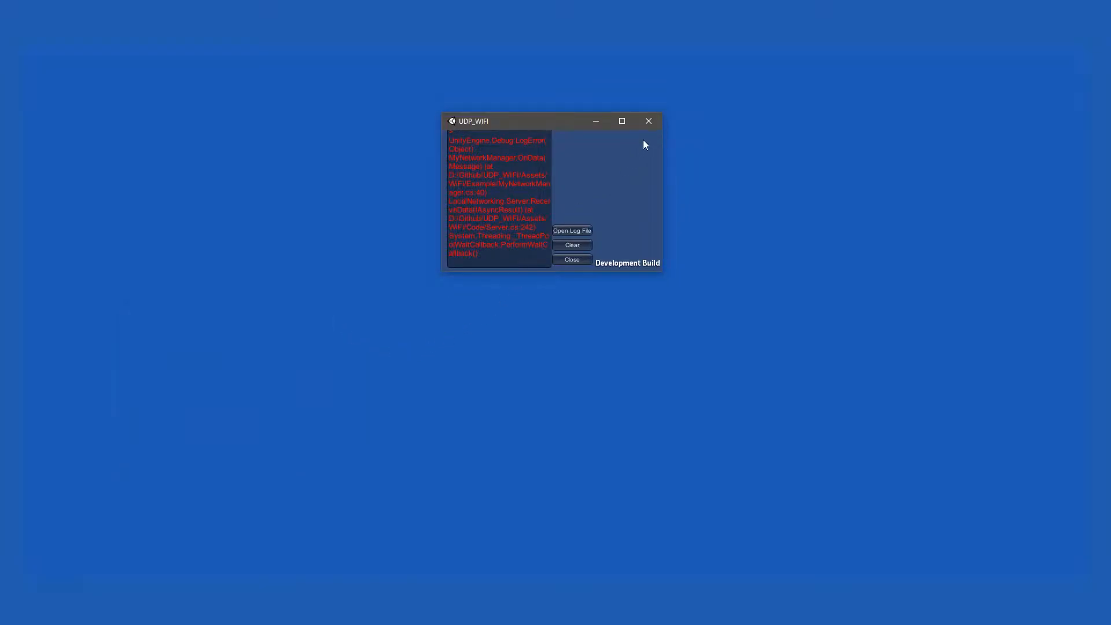
mouse_move(648, 120)
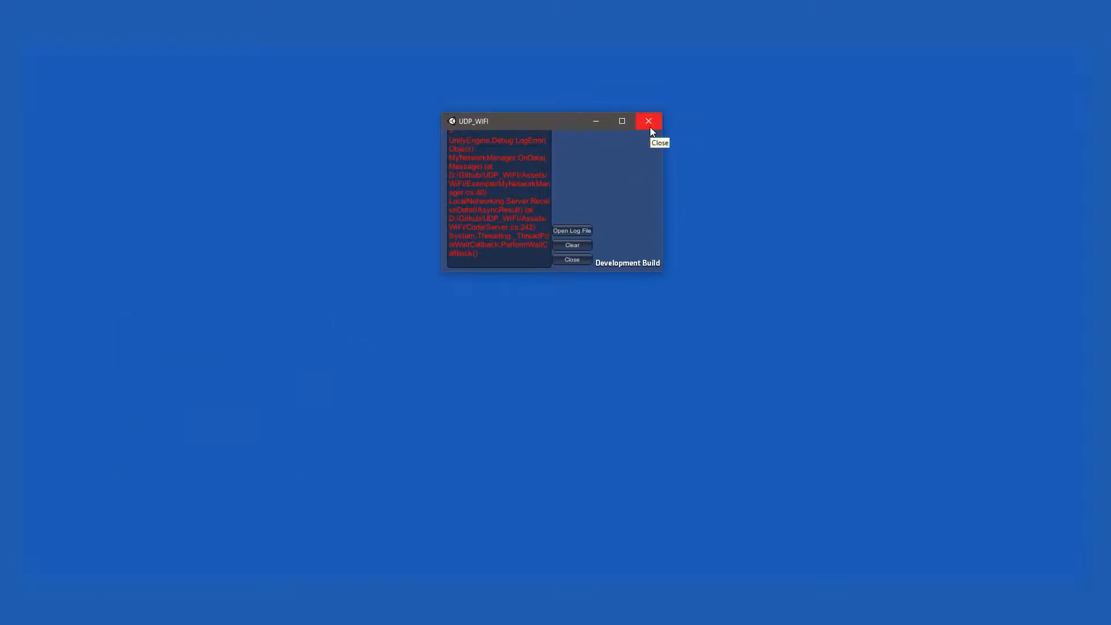
click(647, 120)
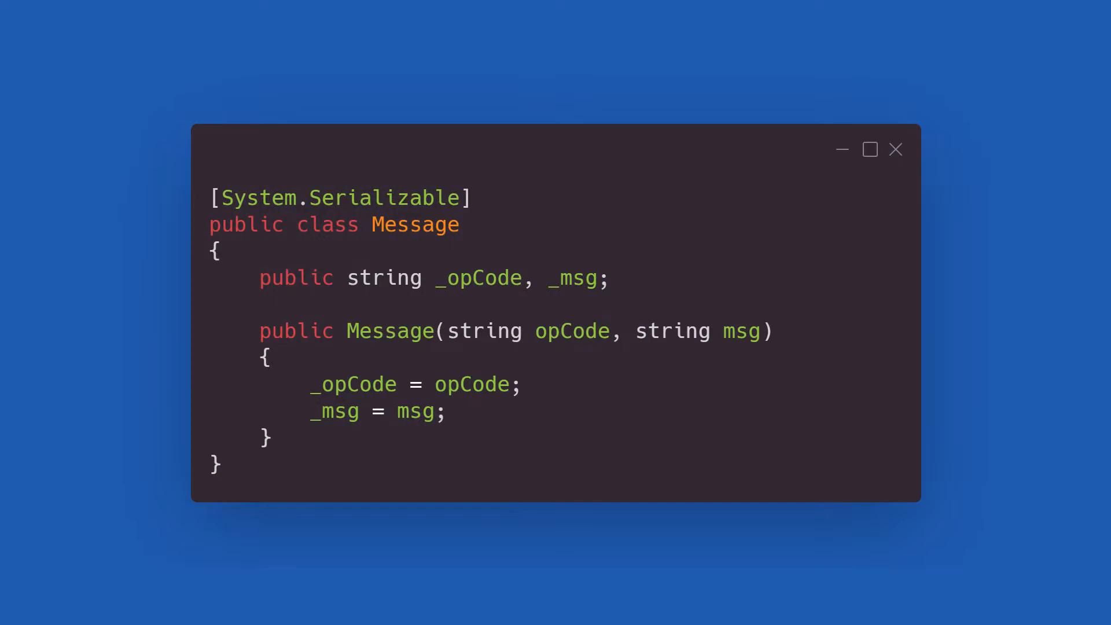